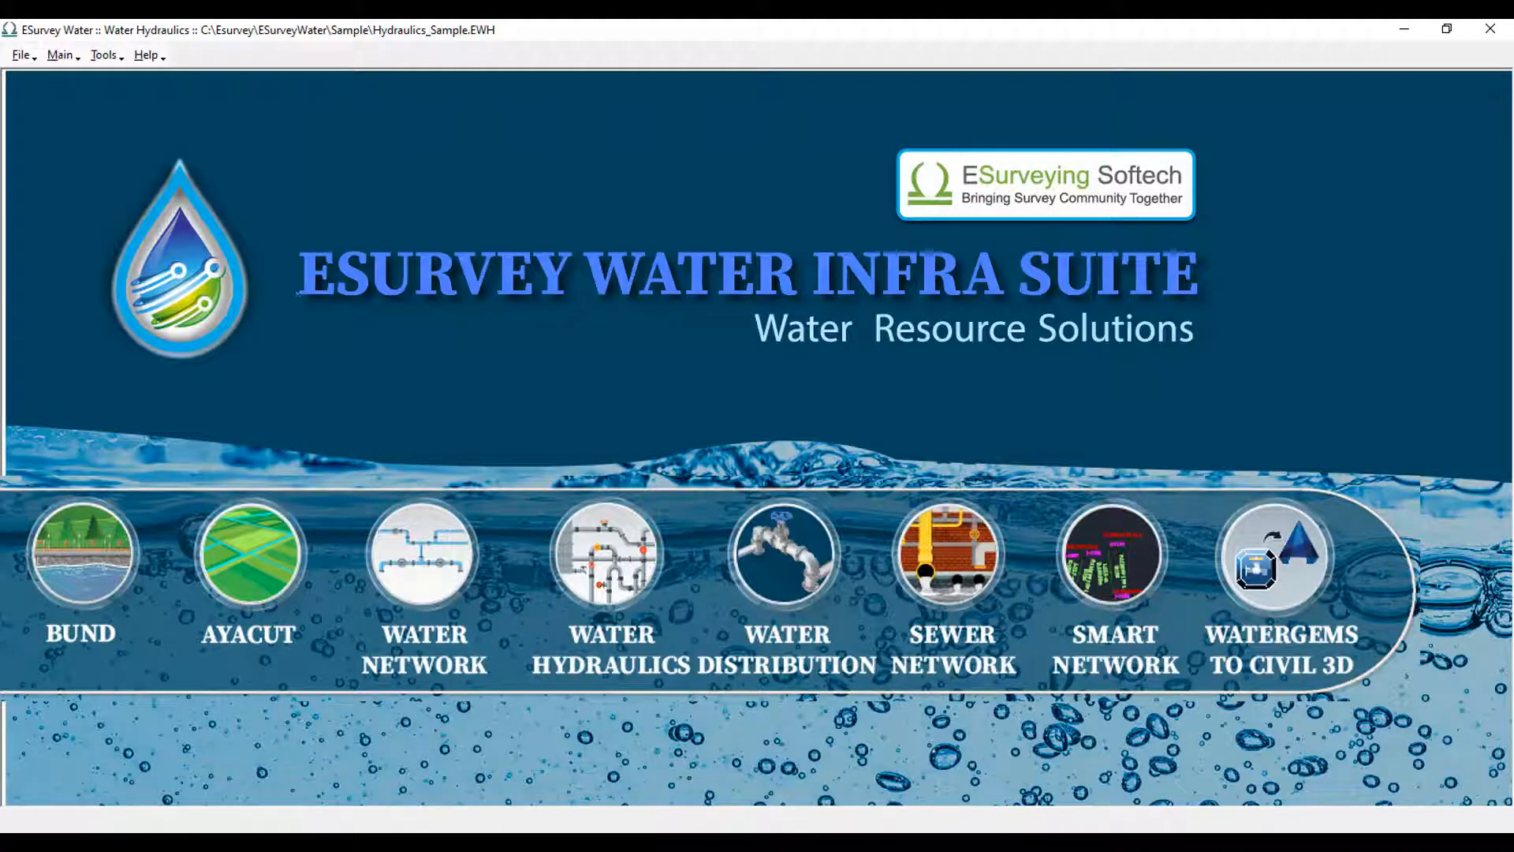
Open the Water Hydraulics module and dismiss the diameter optimization window
{"action": "left_click", "coordinate": [609, 554]}
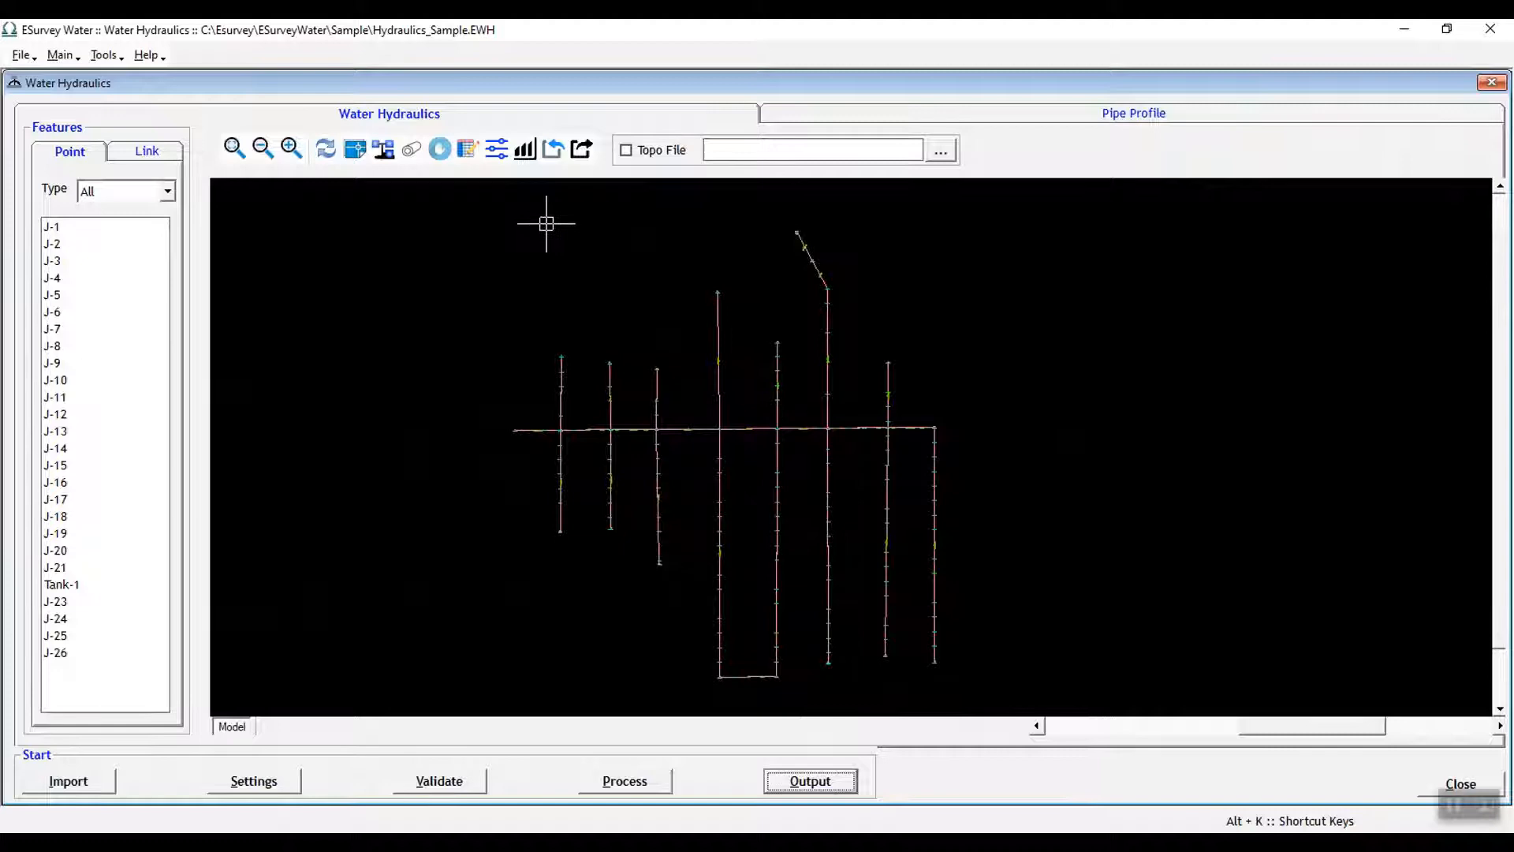
{"action": "mouse_move", "coordinate": [531, 197]}
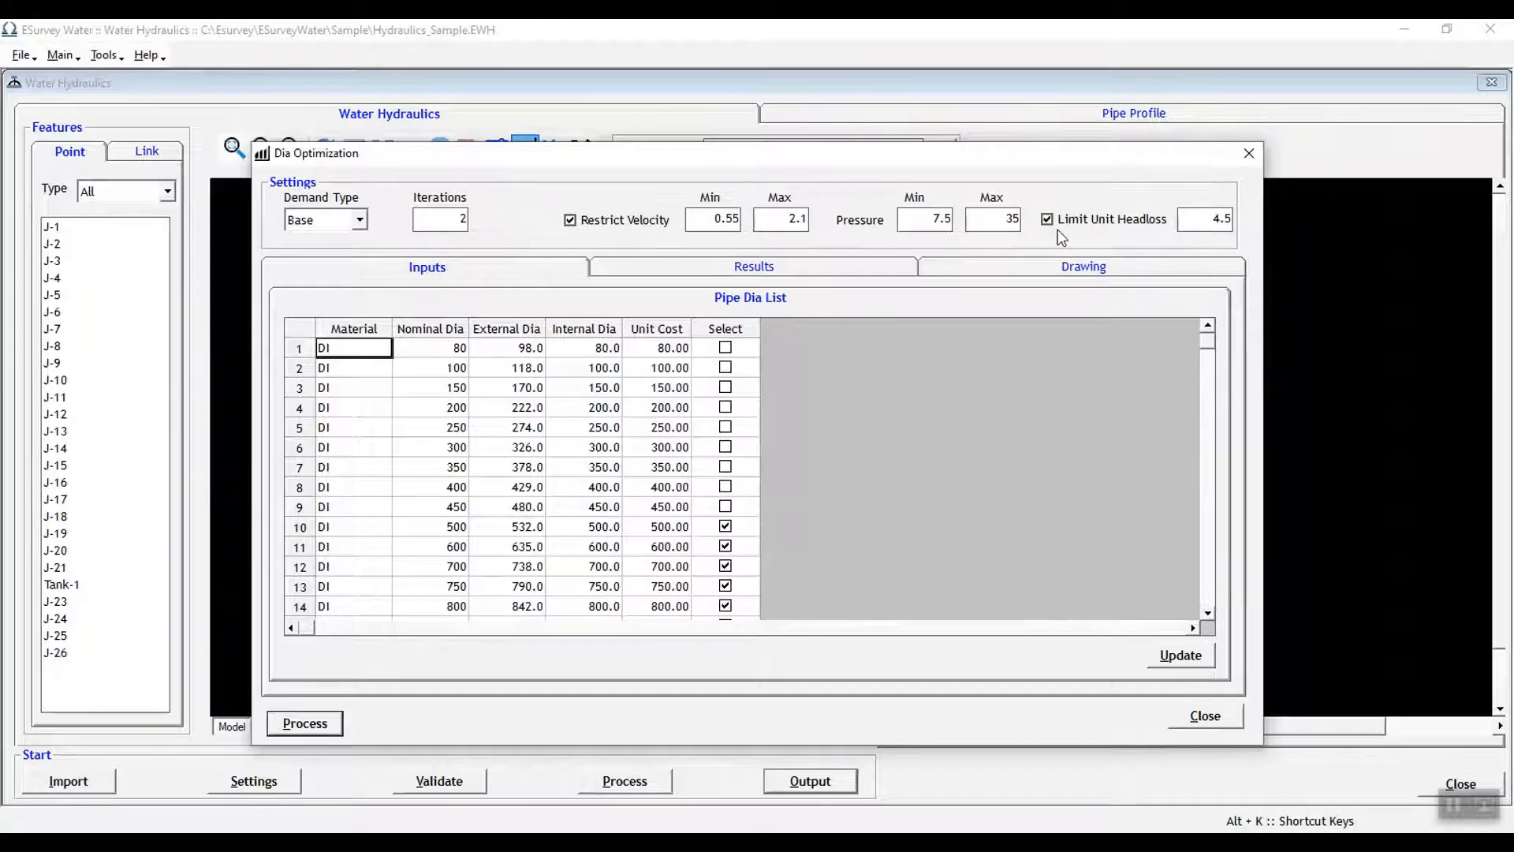
{"action": "left_click", "coordinate": [1204, 716]}
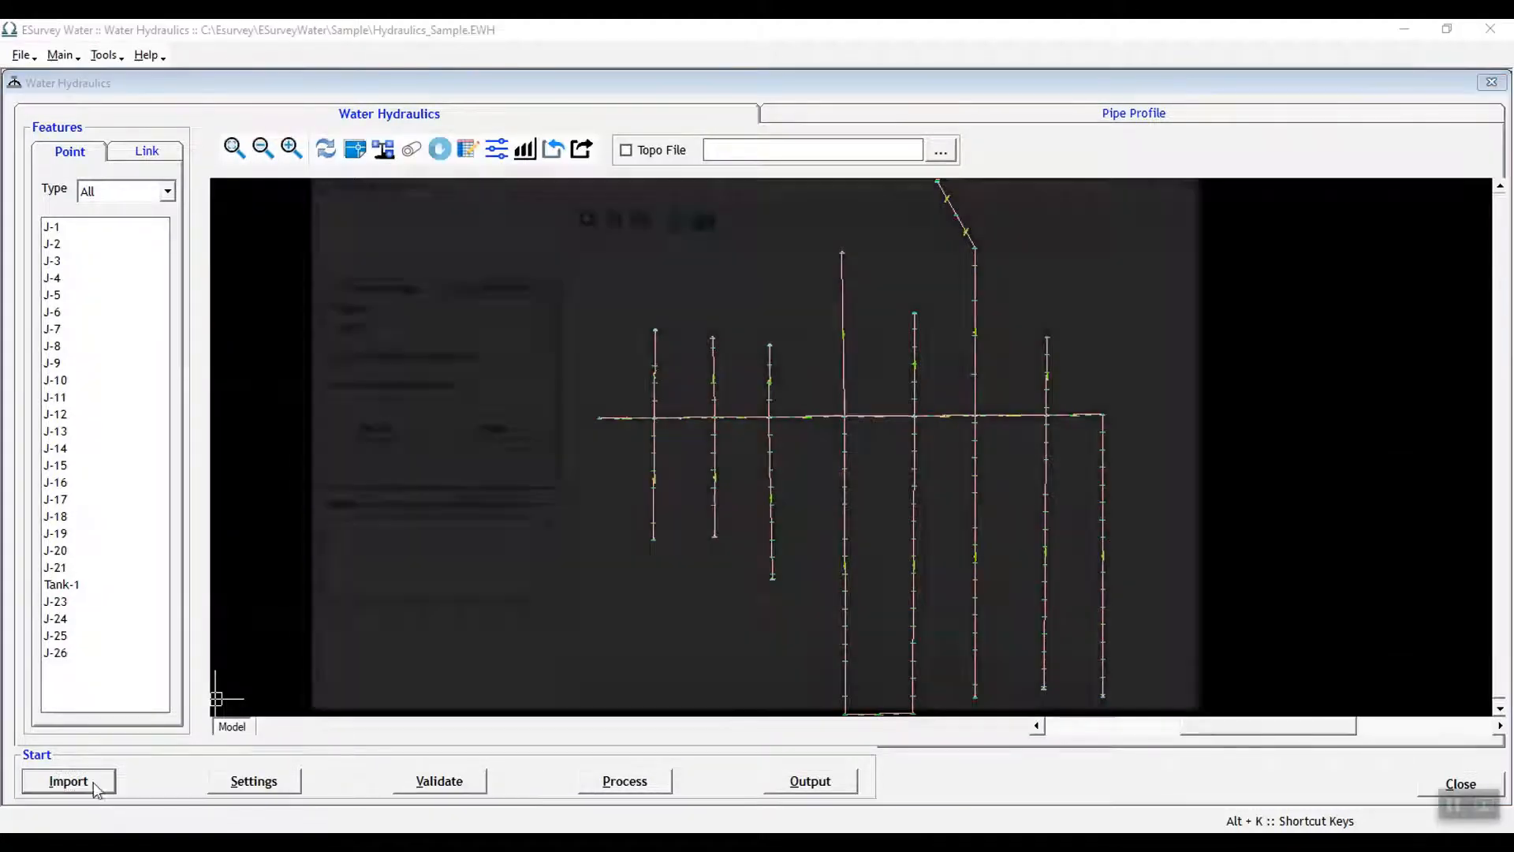
Start a CAD import and browse to the DWG drawing file
{"action": "left_click", "coordinate": [68, 780]}
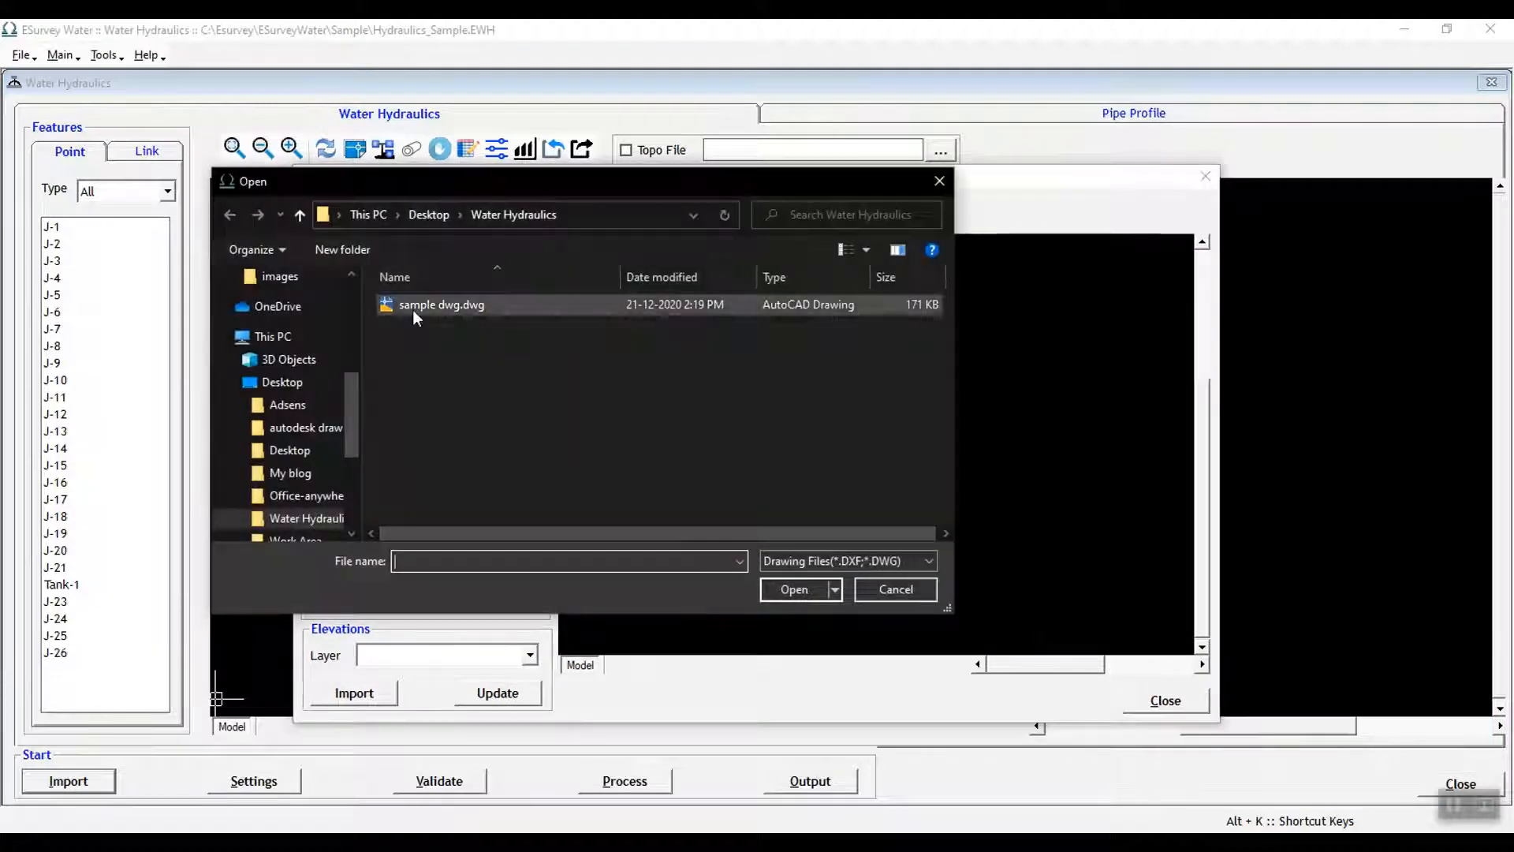
{"action": "mouse_move", "coordinate": [483, 318]}
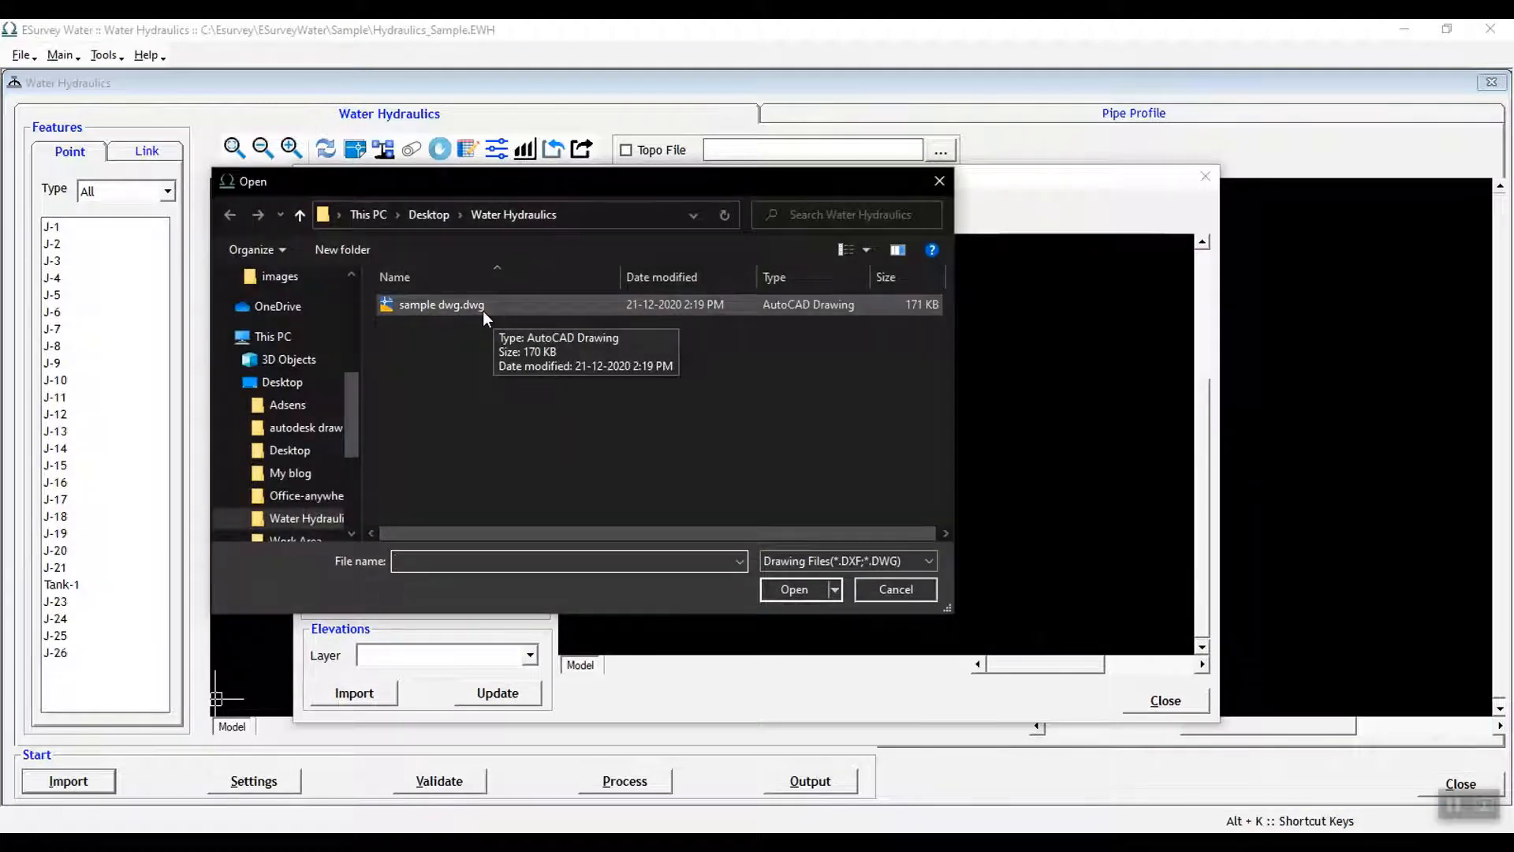
{"action": "left_click", "coordinate": [792, 589]}
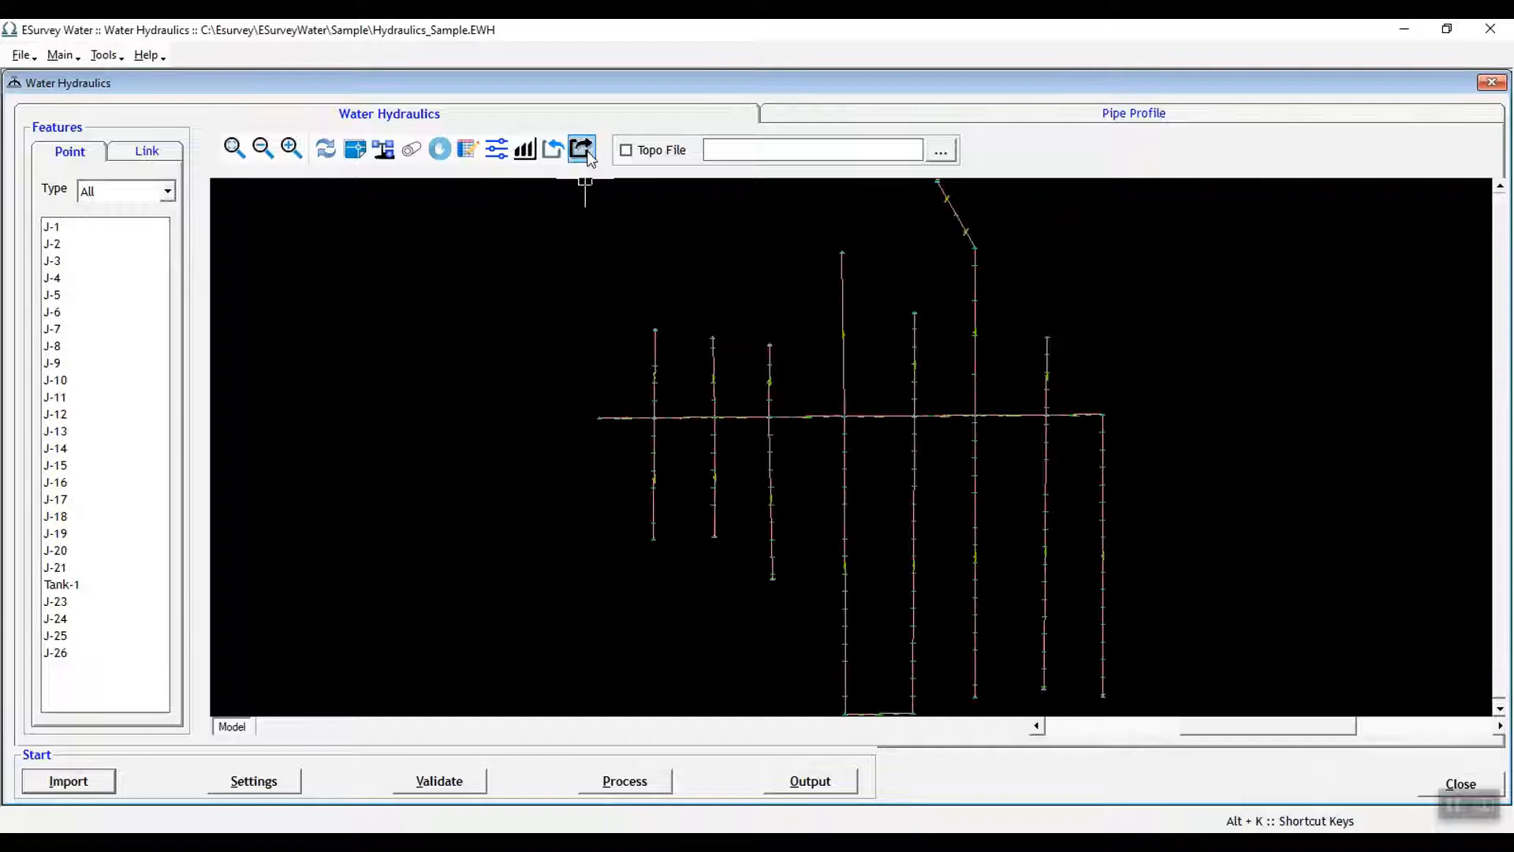
Export the pipe network as an Epanet INP file, choosing the existing sample file
{"action": "left_click", "coordinate": [581, 149]}
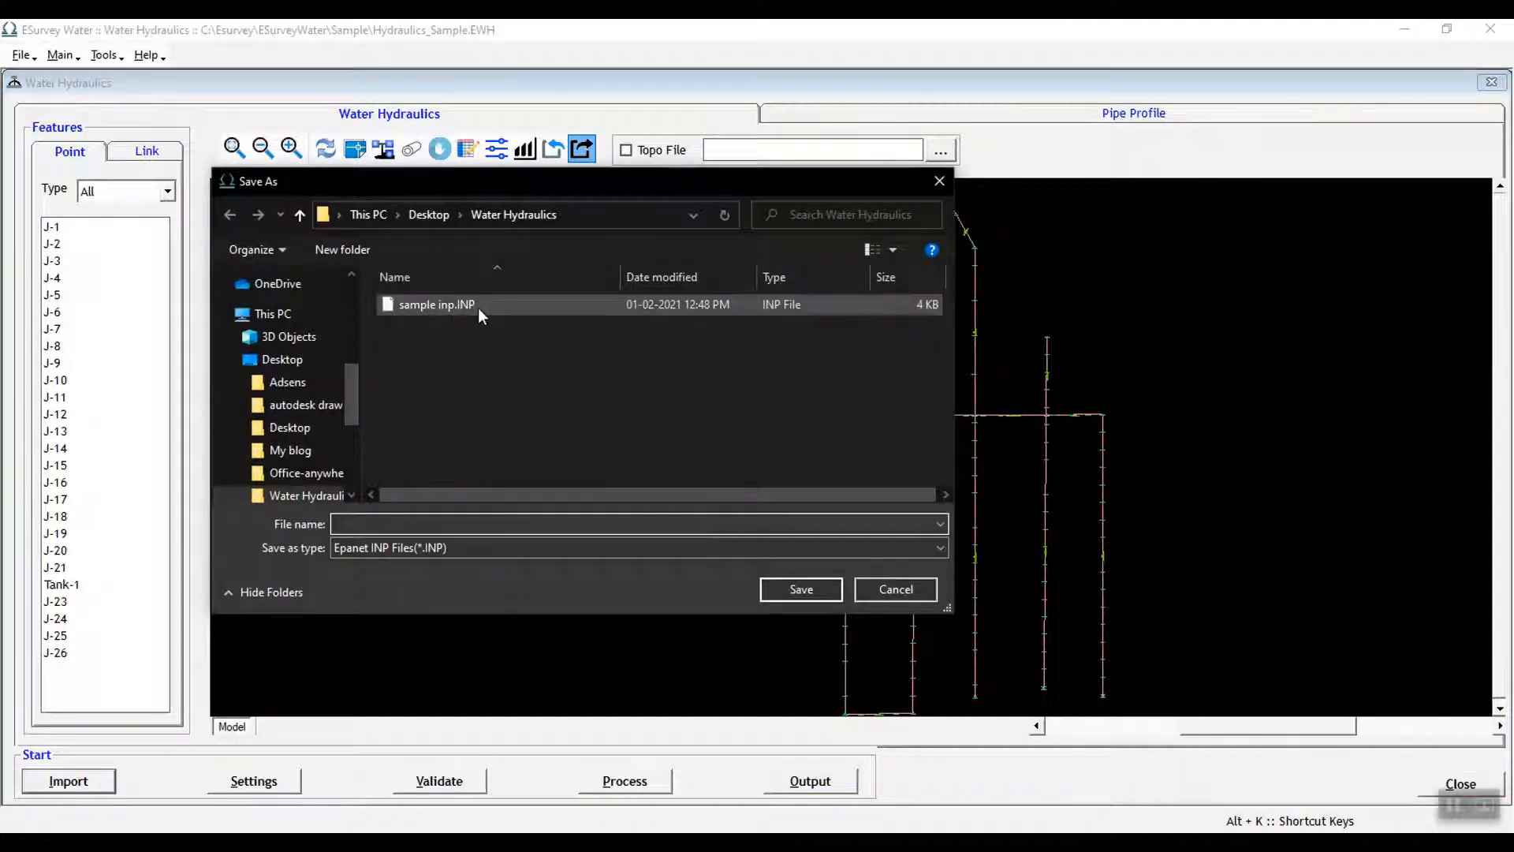
{"action": "left_click", "coordinate": [894, 589]}
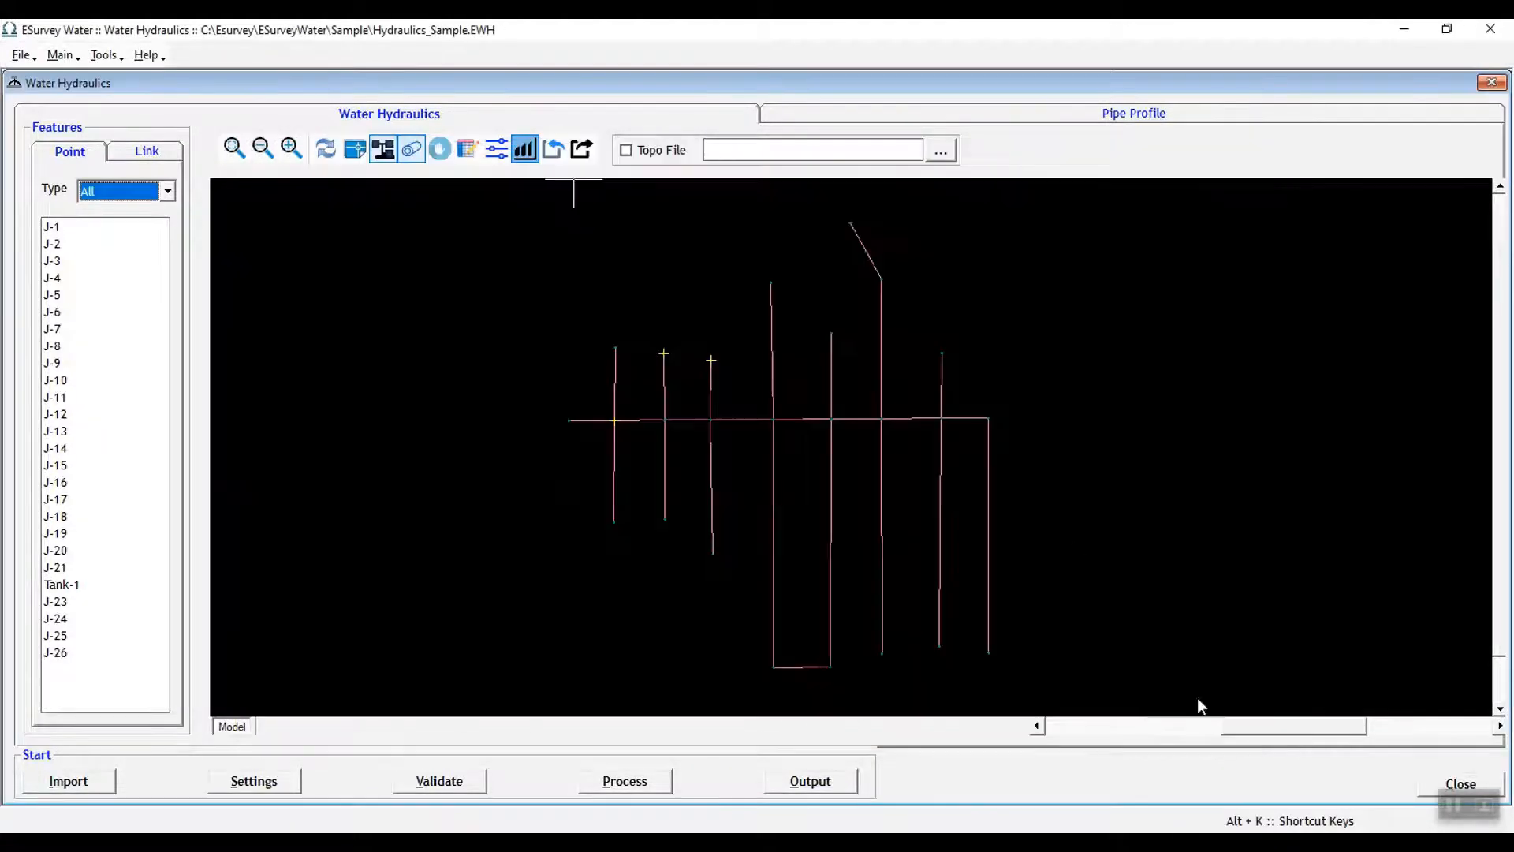
Open Bulk Edit and review its Type options: Junctions, Tank, Reservoir, Pump, Valve, Pipe
{"action": "left_click", "coordinate": [468, 149]}
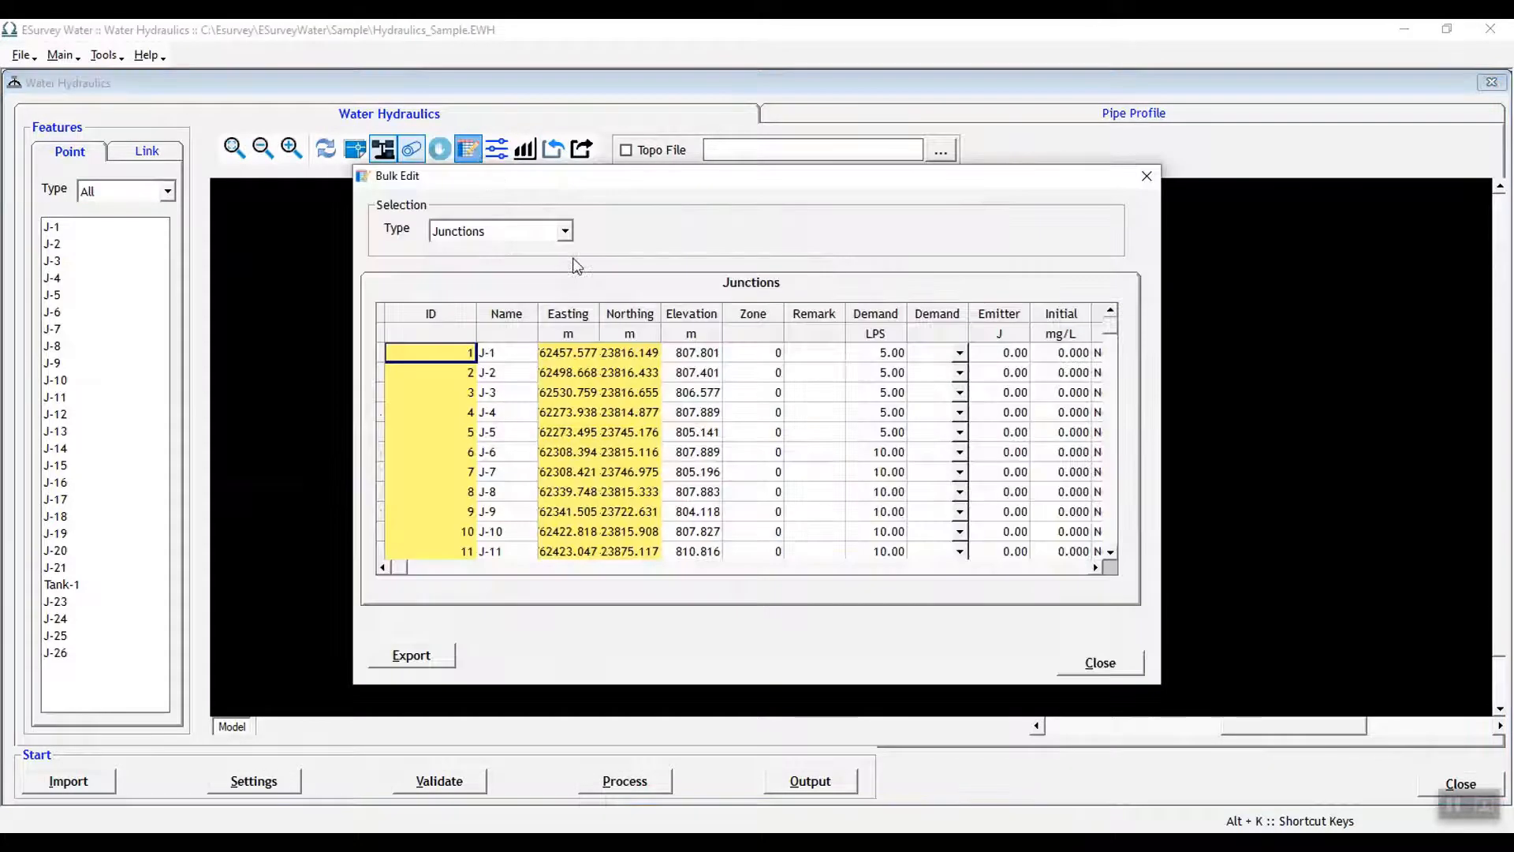
{"action": "left_click", "coordinate": [564, 231]}
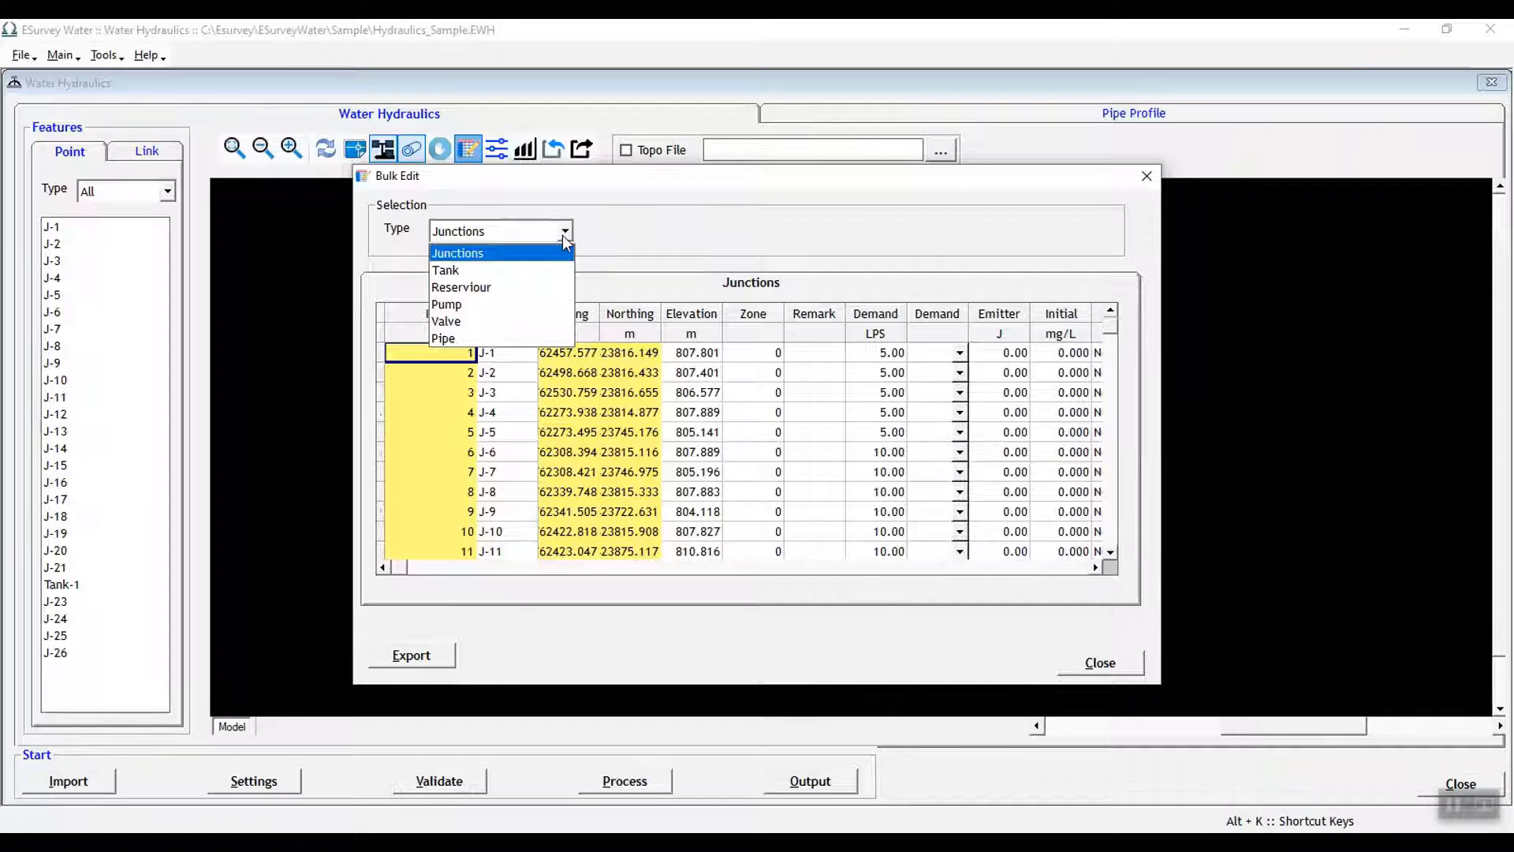
{"action": "mouse_move", "coordinate": [461, 287]}
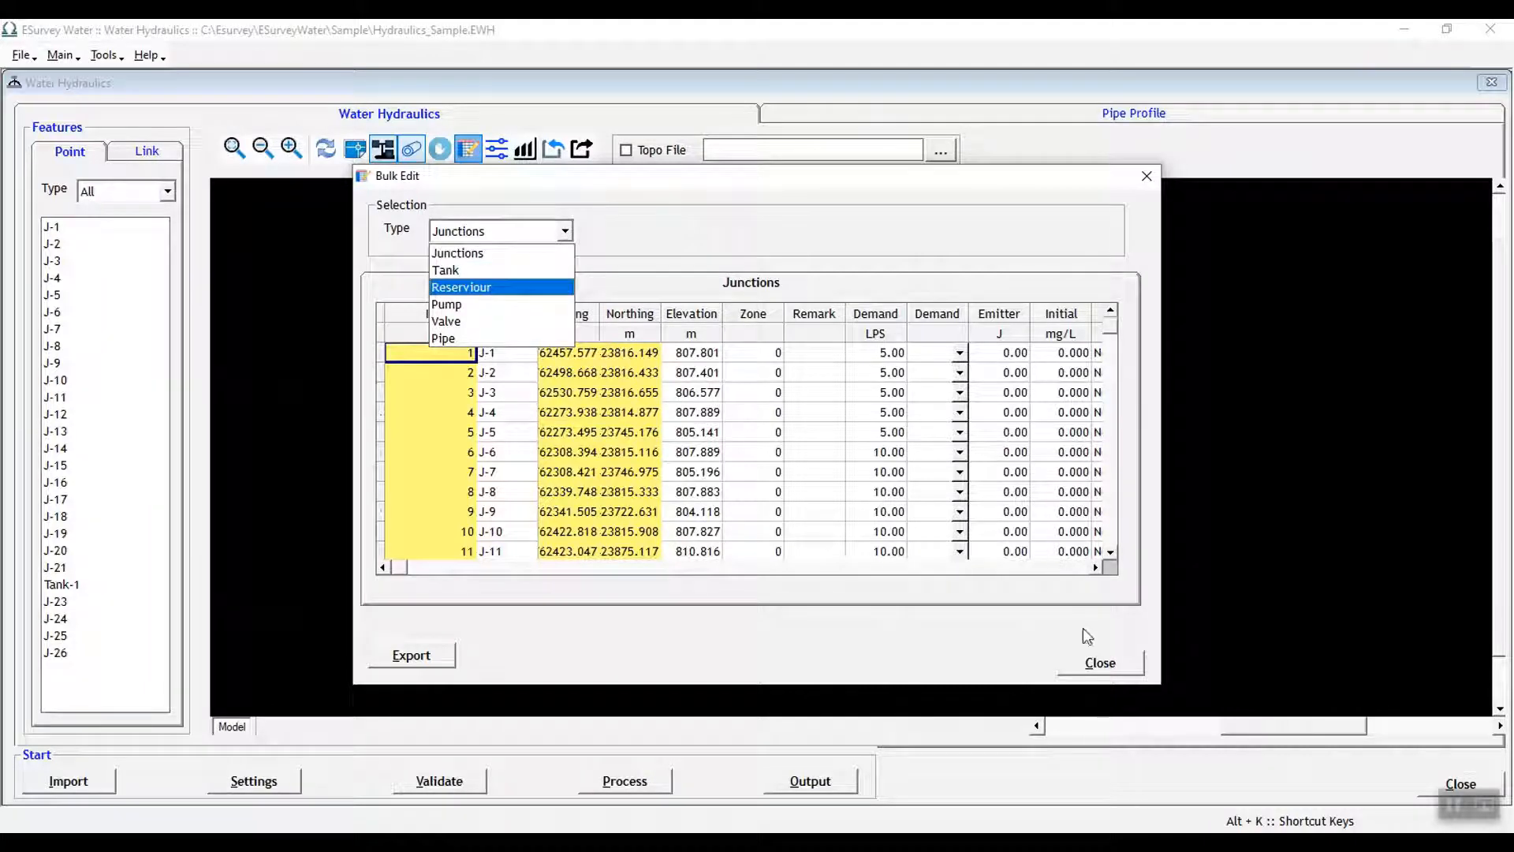